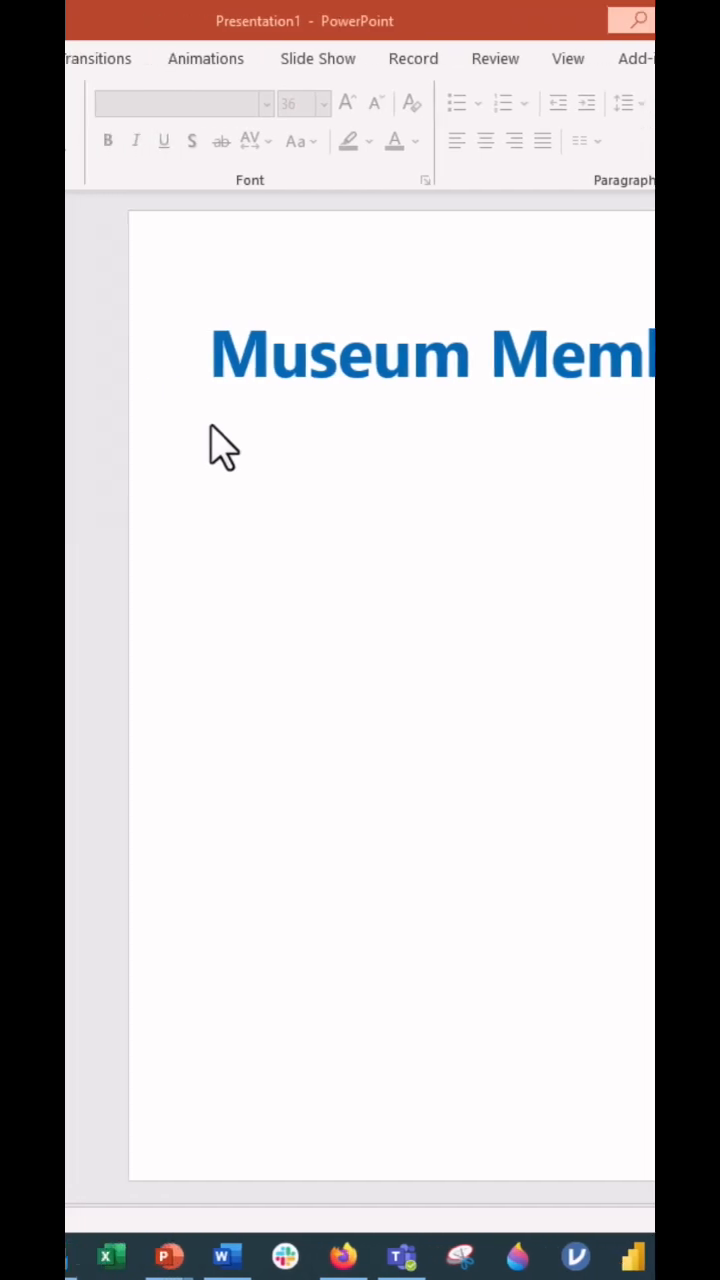
Step: Start inserting a chart on the Museum Members slide from the Insert tab
left_click(240, 58)
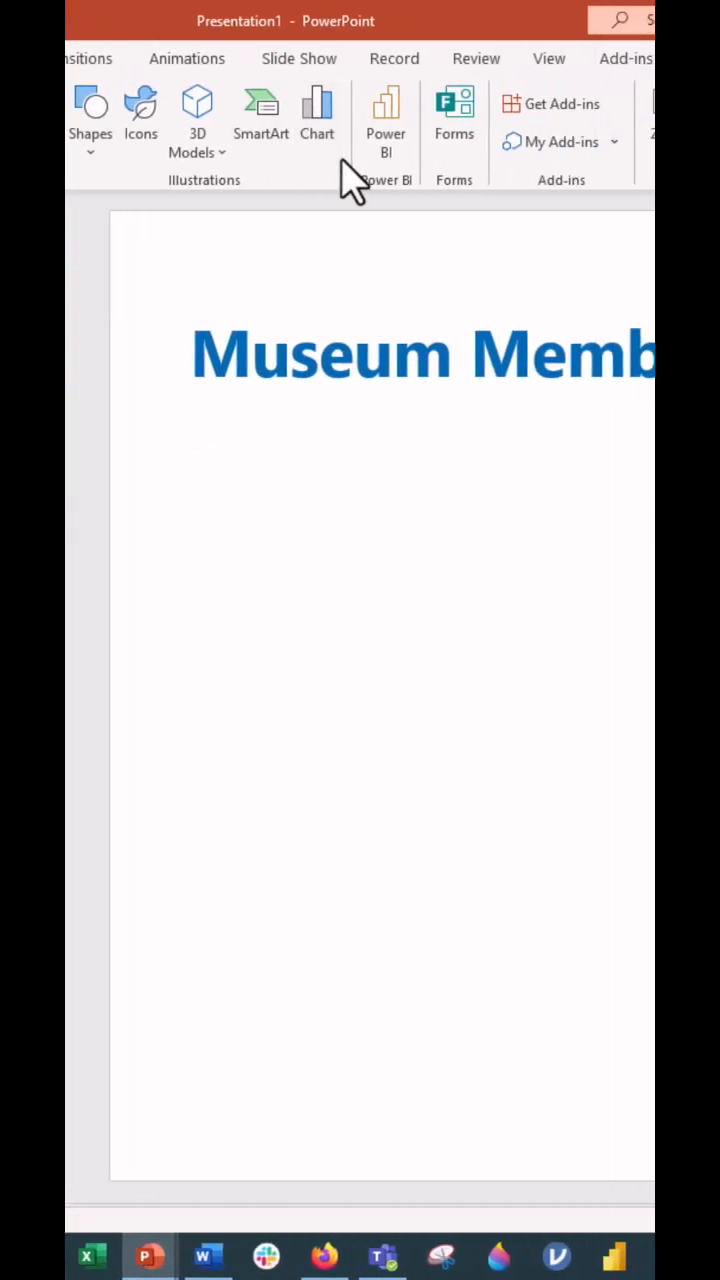
left_click(316, 104)
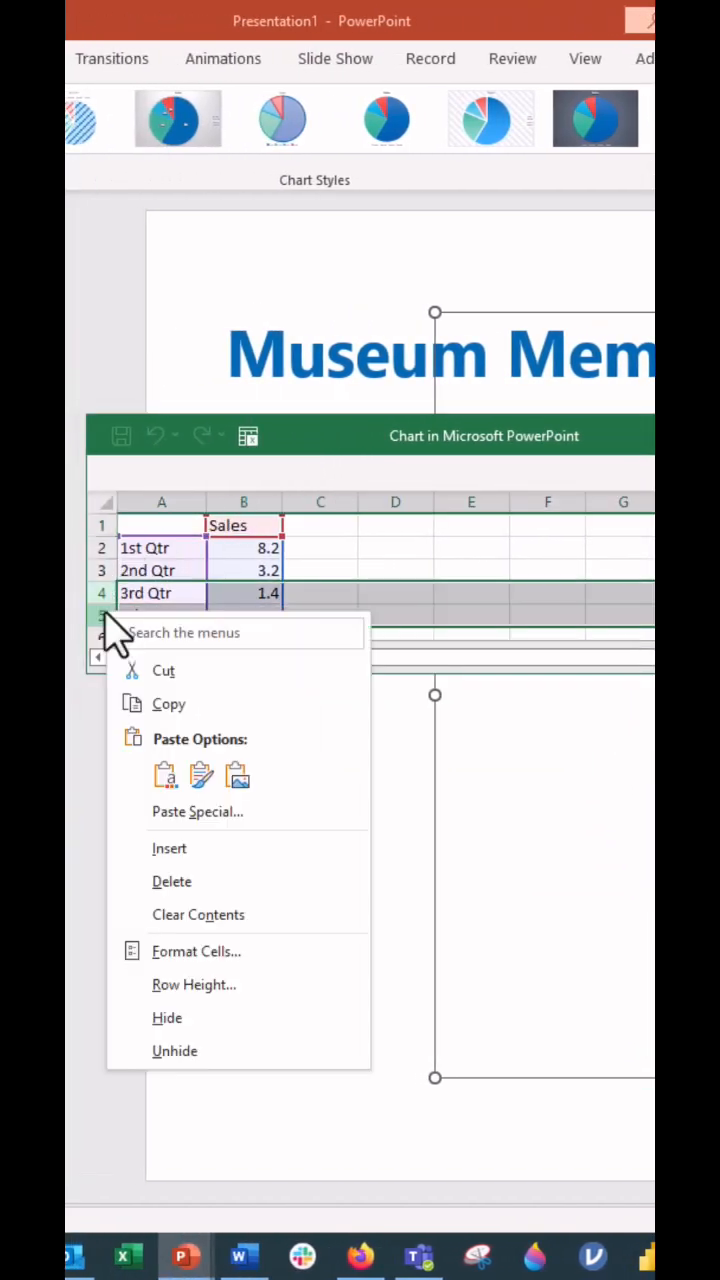
Step: Delete the 3rd and 4th Qtr data rows and enter 35% as the slice value
left_click(172, 880)
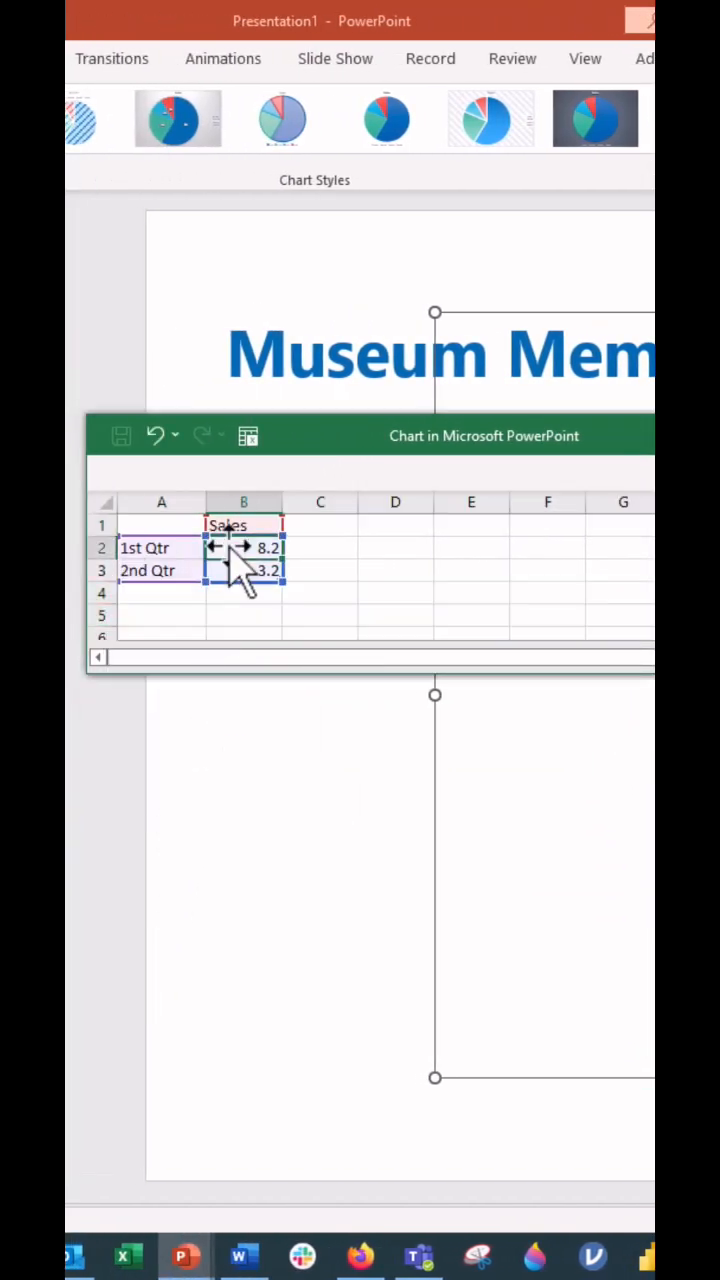
type("35%")
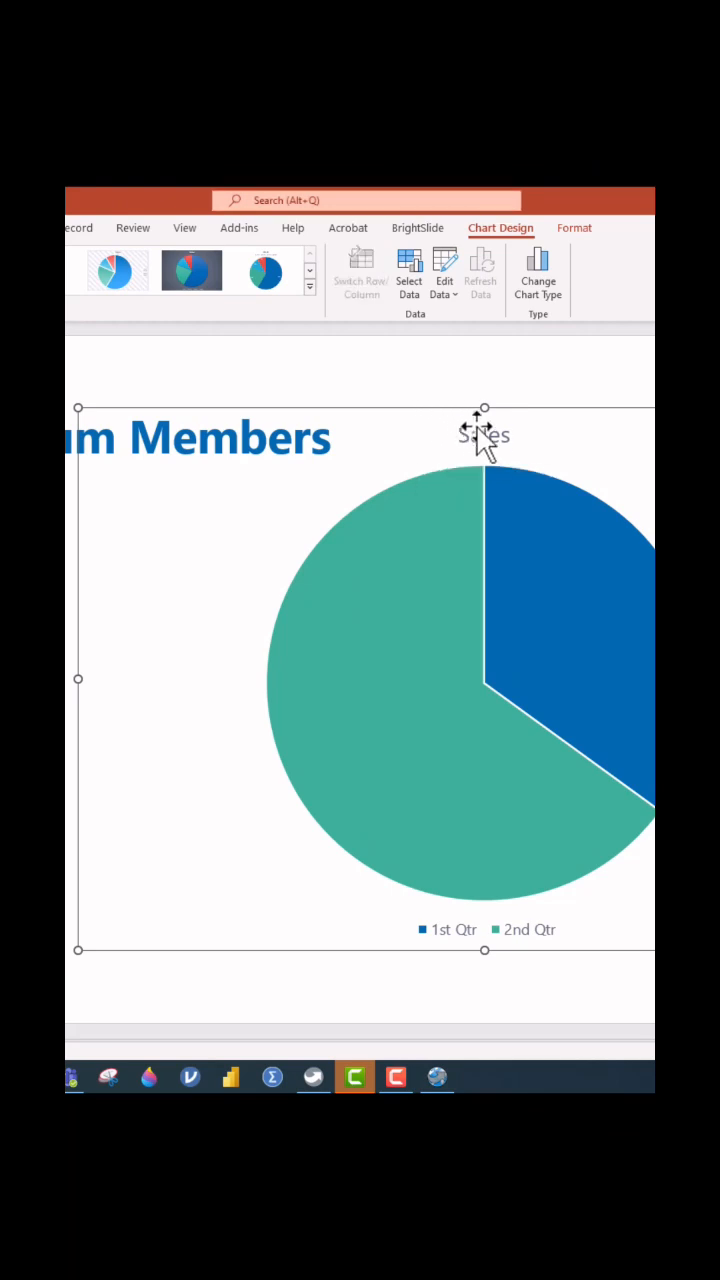
Step: Select the pie chart's Sales title
left_click(486, 928)
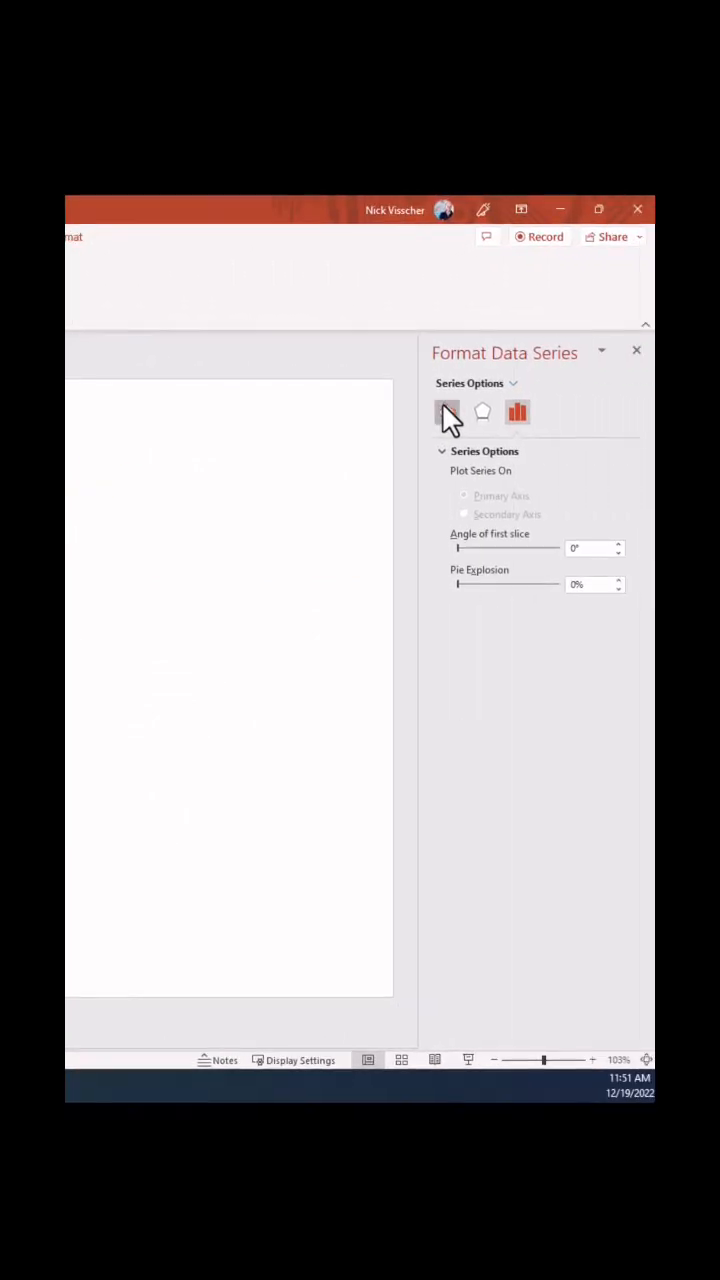
Step: Set the larger slice's fill to gray in the Fill & Line settings
left_click(446, 412)
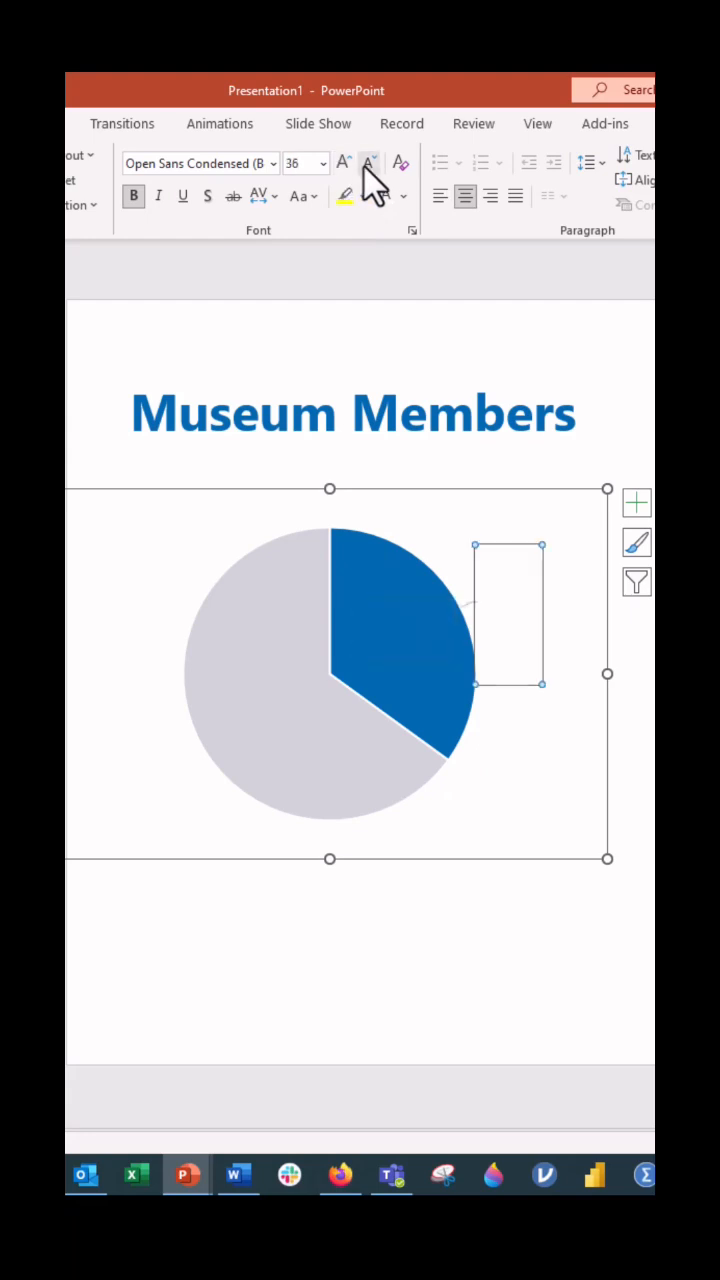
Step: Add a bold white 35% text label over the blue slice
left_click(316, 970)
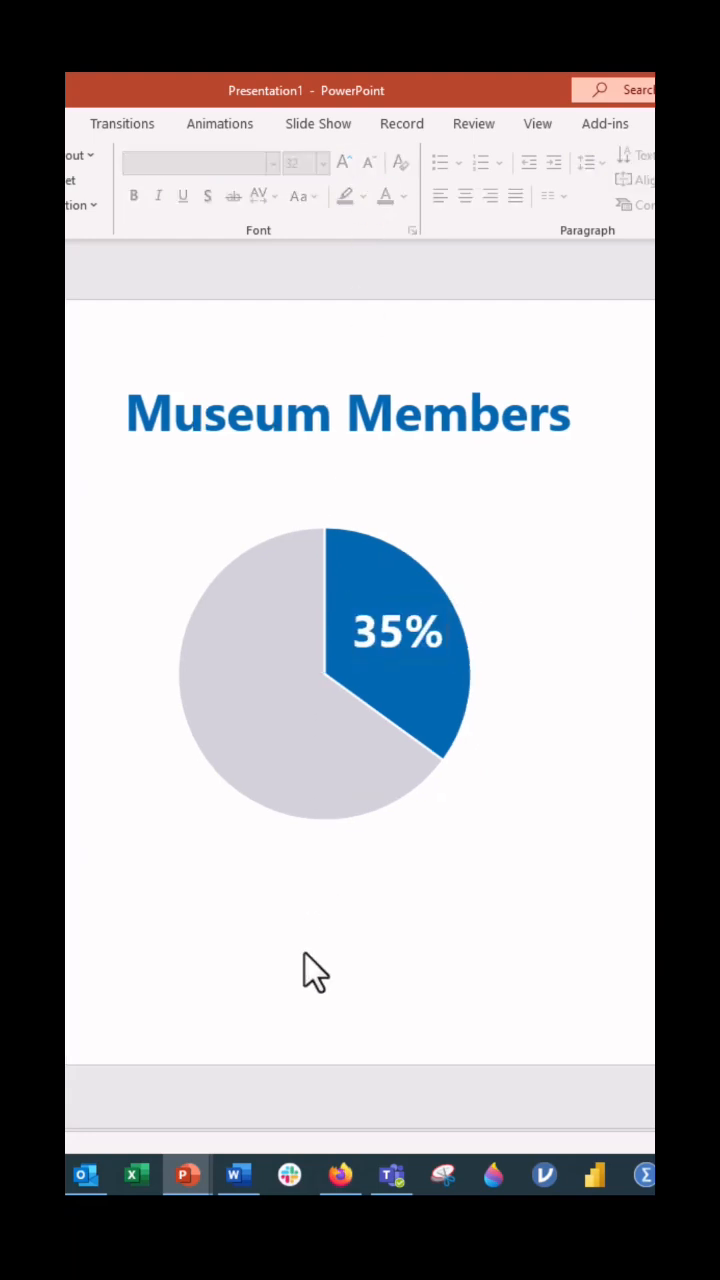